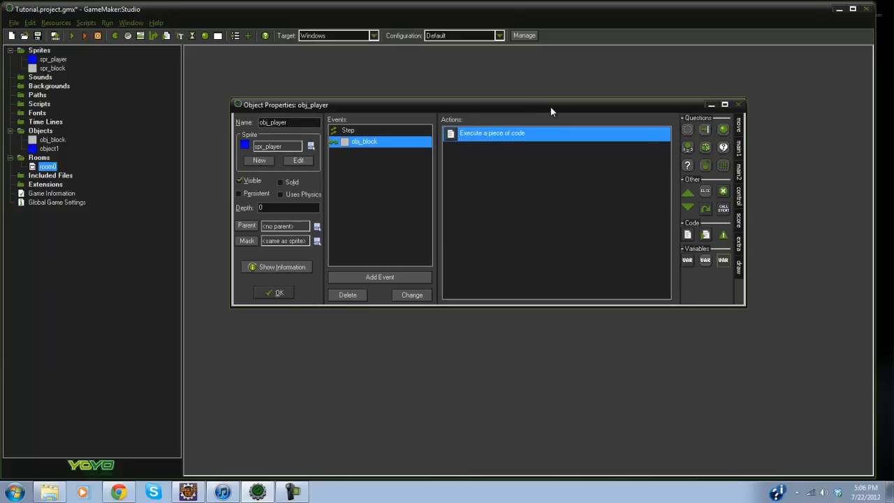
{"action": "mouse_move", "coordinate": [503, 174]}
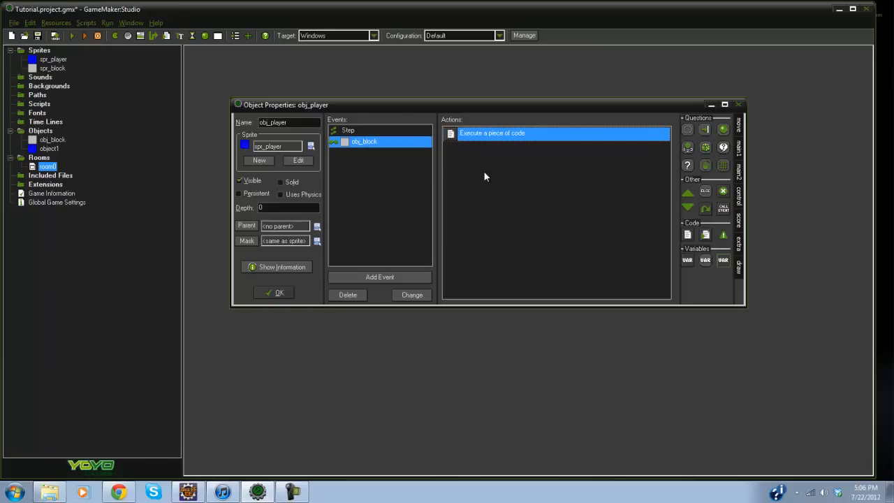
Launch a test run and move the blue player around the walled green room.
{"action": "left_click", "coordinate": [72, 35]}
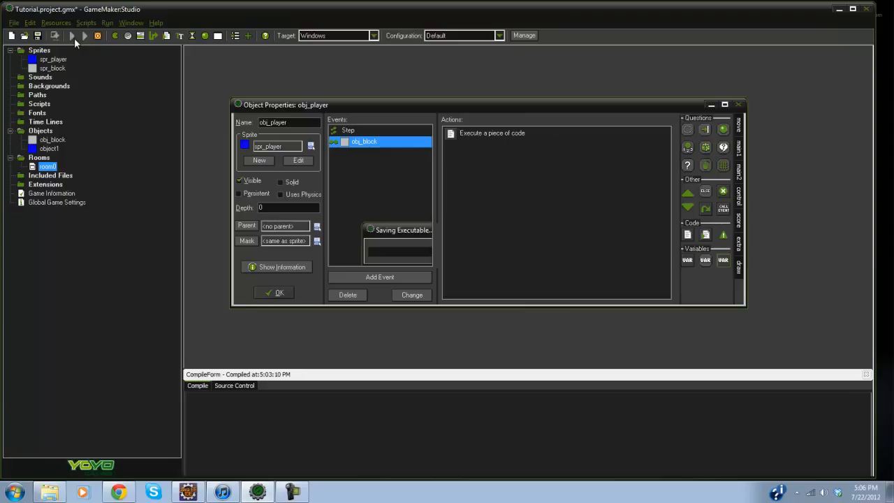
{"action": "left_click", "coordinate": [72, 35]}
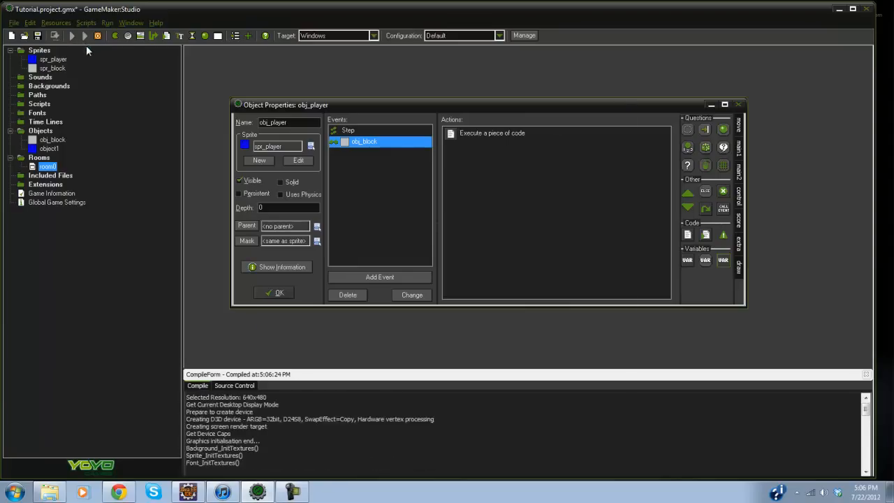
{"action": "left_click", "coordinate": [73, 36]}
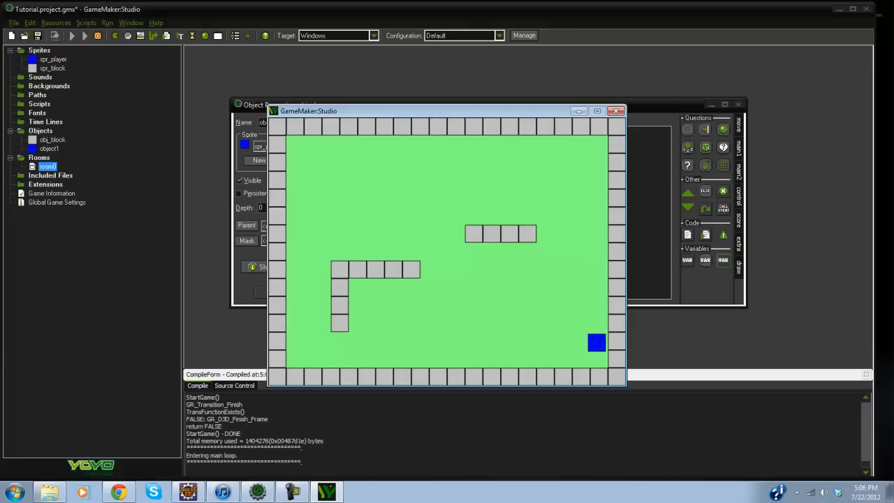
{"action": "left_click_drag", "start_coordinate": [597, 342], "coordinate": [432, 292]}
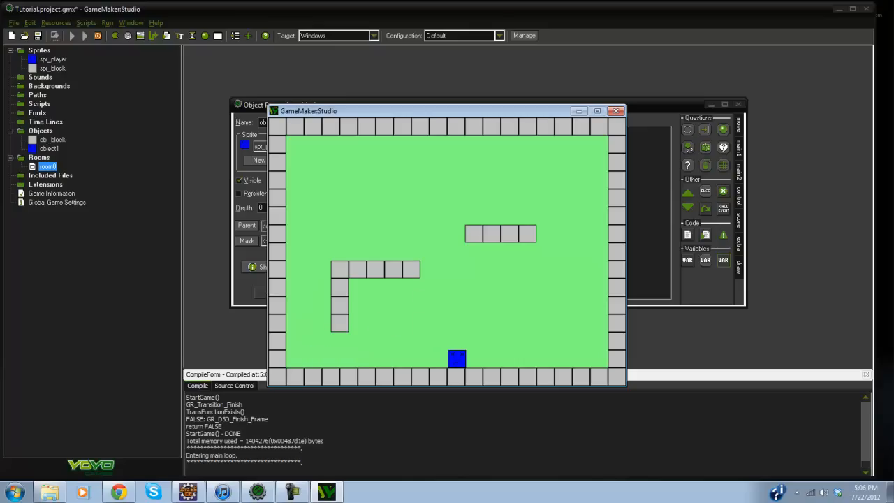
{"action": "mouse_move", "coordinate": [618, 111]}
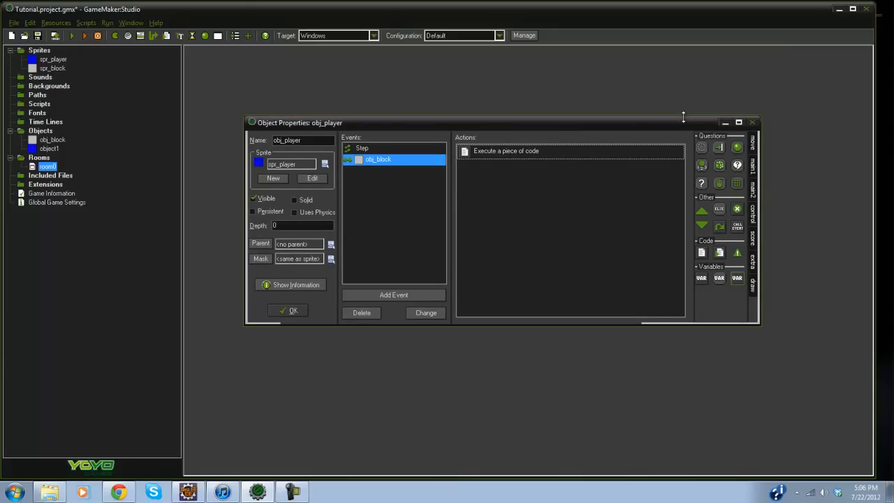
{"action": "mouse_move", "coordinate": [634, 135]}
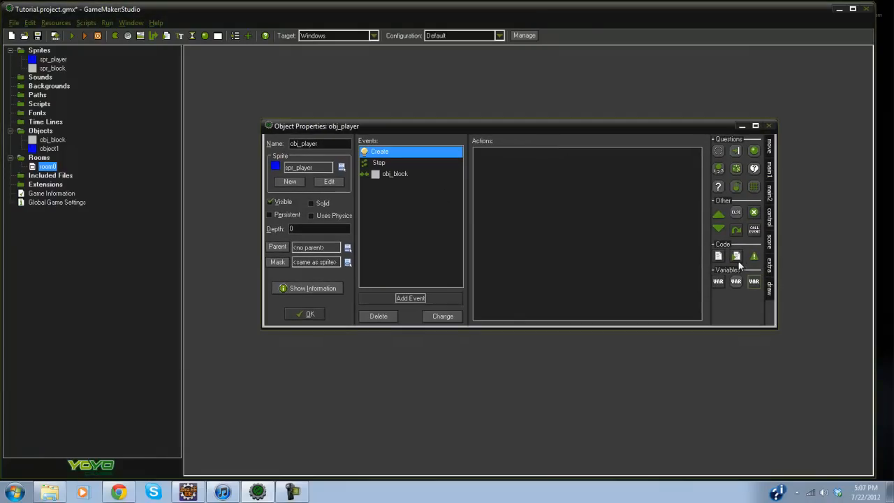
Add a code action to the Create event containing WallJump = false;.
{"action": "double_click", "coordinate": [718, 256]}
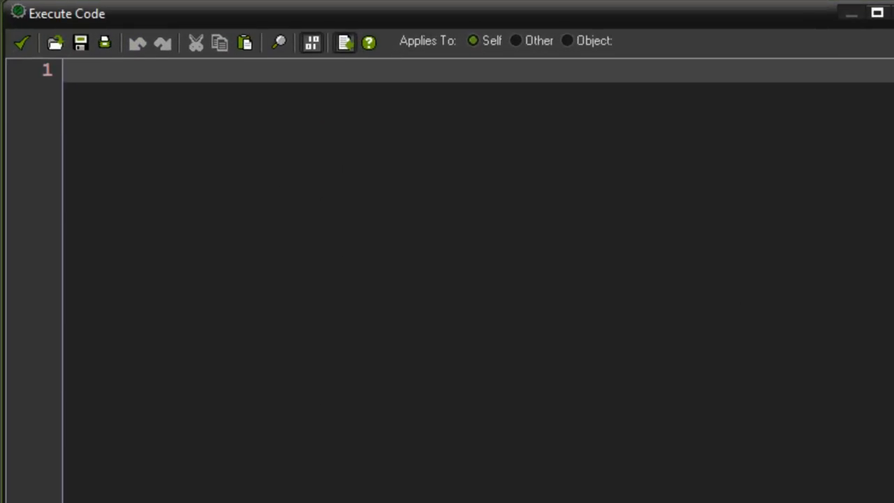
{"action": "type", "text": "Wall"}
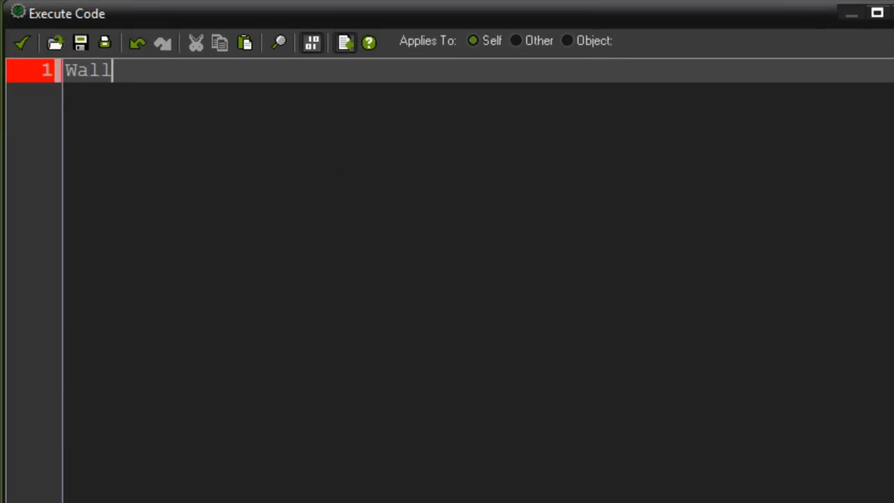
{"action": "type", "text": "Jump = false;"}
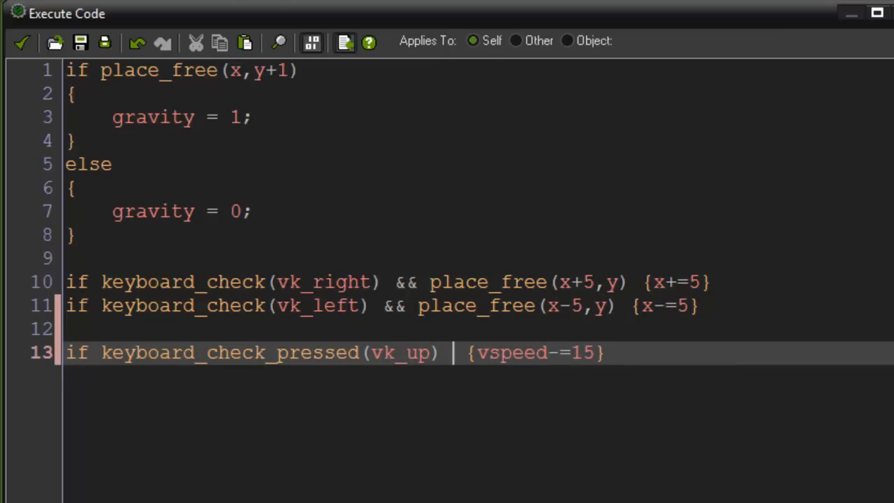
Extend the vk_up jump condition on line 13 with && WallJump == true.
{"action": "type", "text": "&&"}
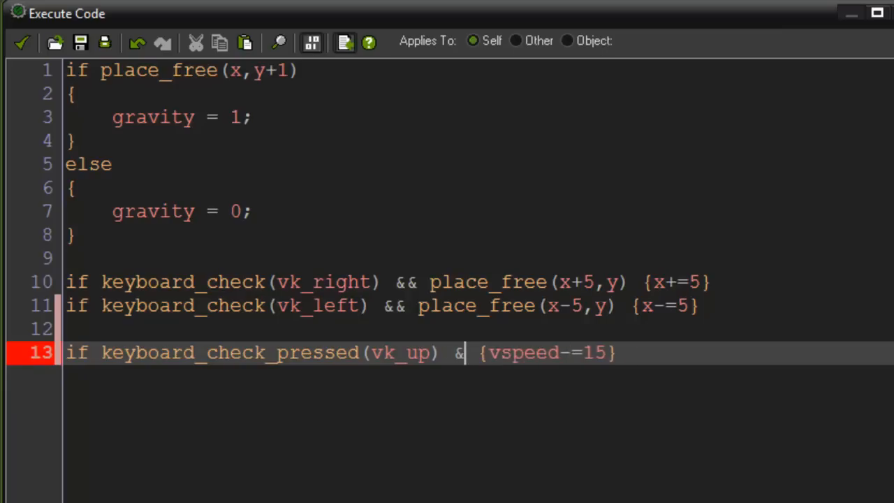
{"action": "key", "text": "Backspace"}
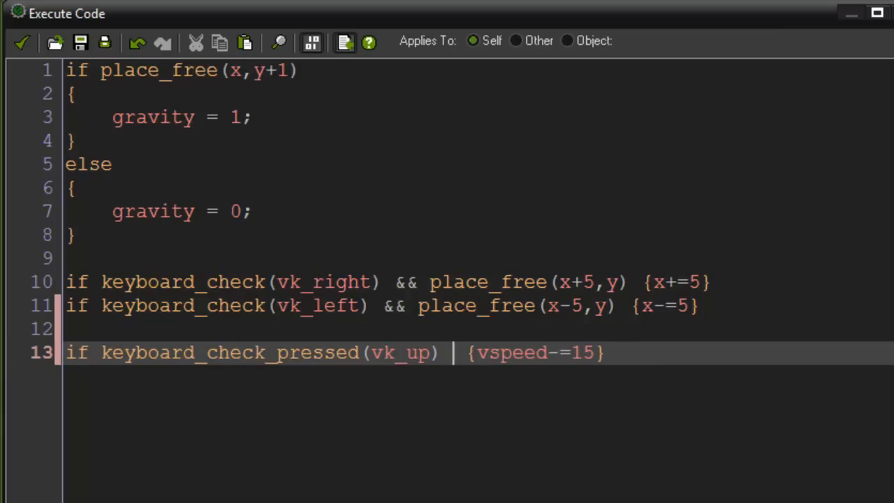
{"action": "type", "text": "&& WallJump"}
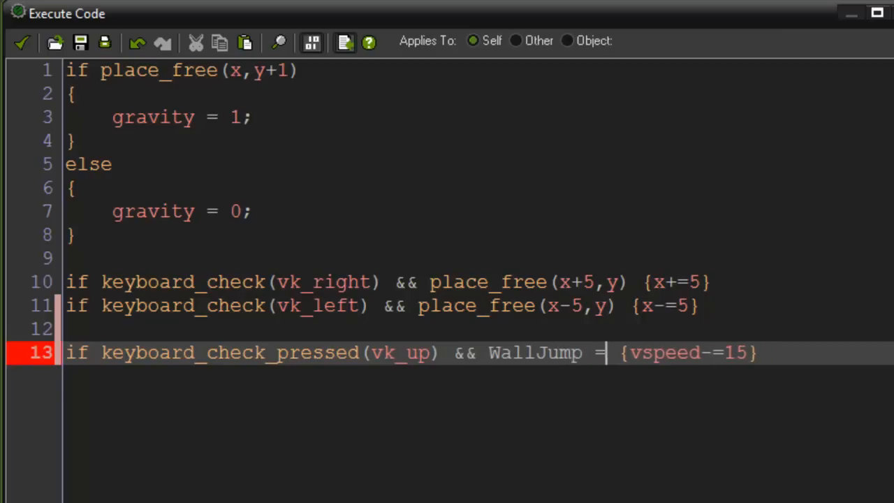
{"action": "type", "text": "= true"}
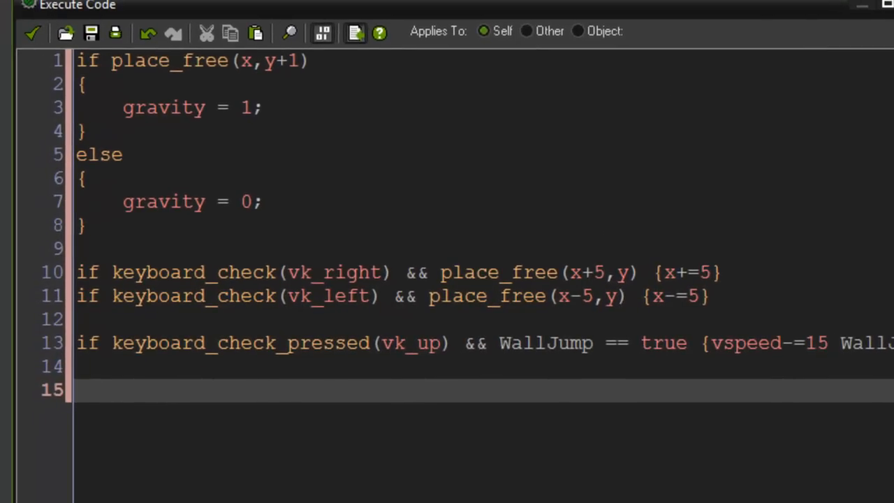
{"action": "mouse_move", "coordinate": [733, 248]}
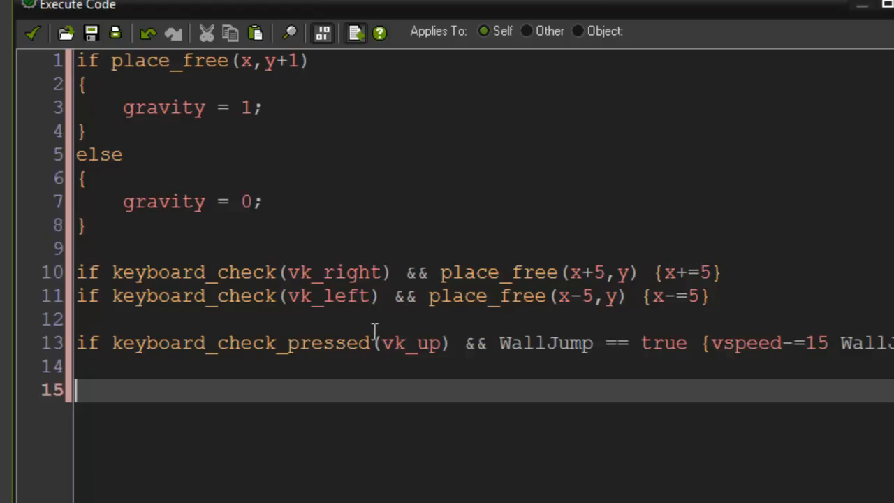
{"action": "mouse_move", "coordinate": [485, 428]}
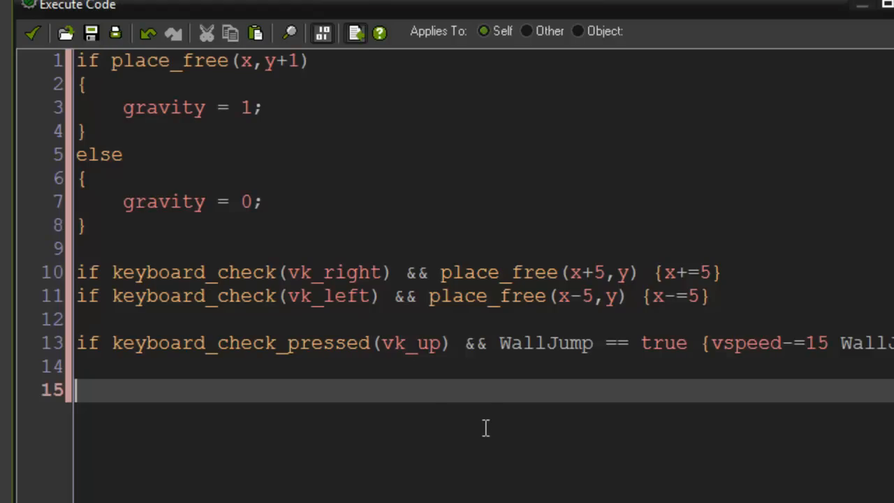
{"action": "mouse_move", "coordinate": [481, 395]}
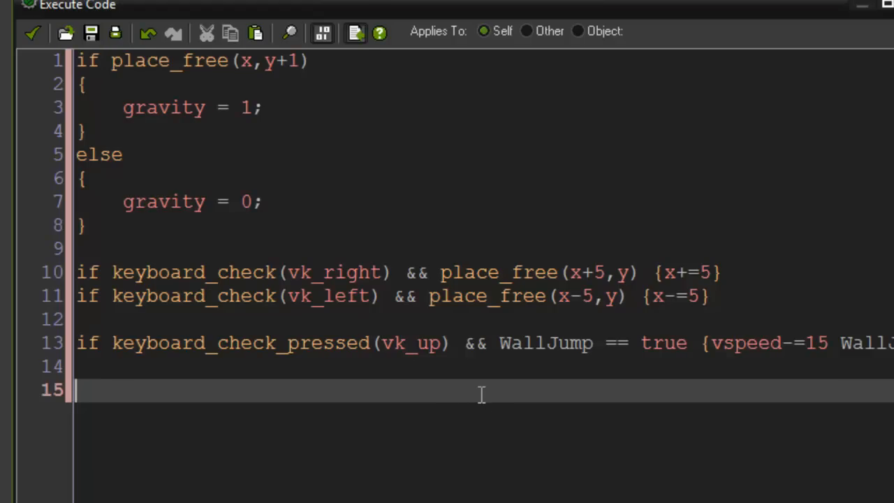
Type if place_meeting(x-5,y,obj_ on line 15 to start the left-wall check.
{"action": "type", "text": "if place_meet"}
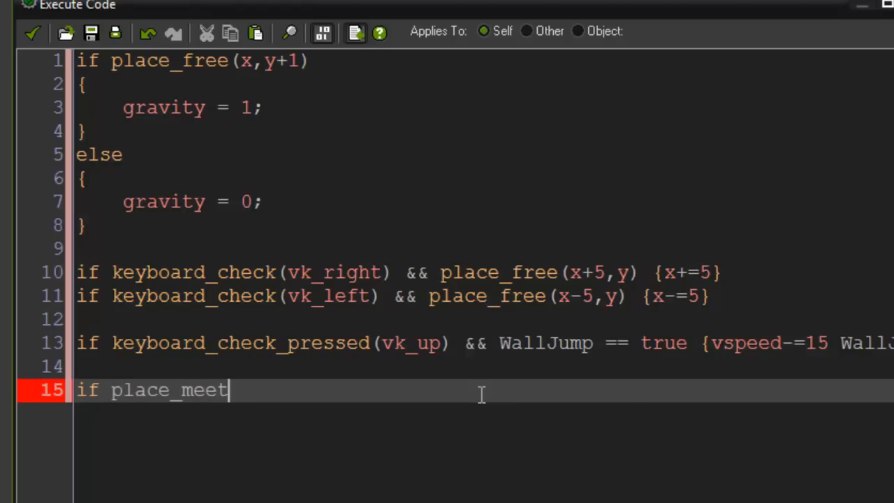
{"action": "type", "text": "ing(x"}
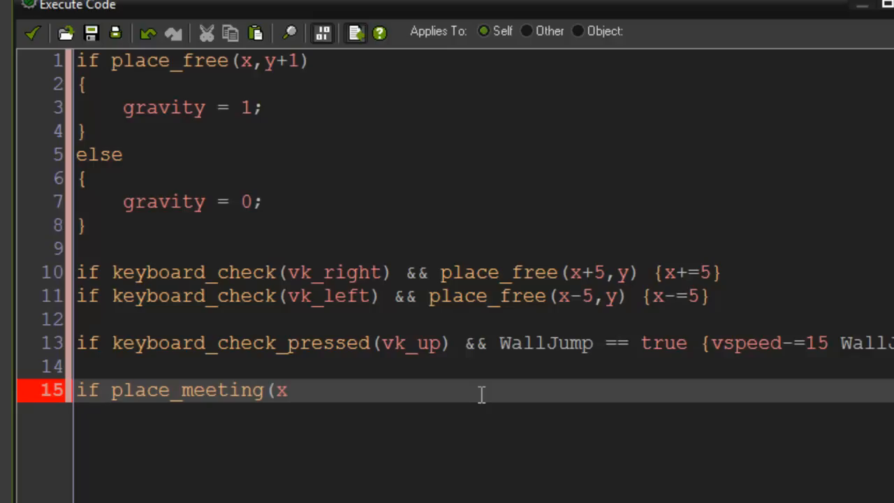
{"action": "type", "text": "-5,y)"}
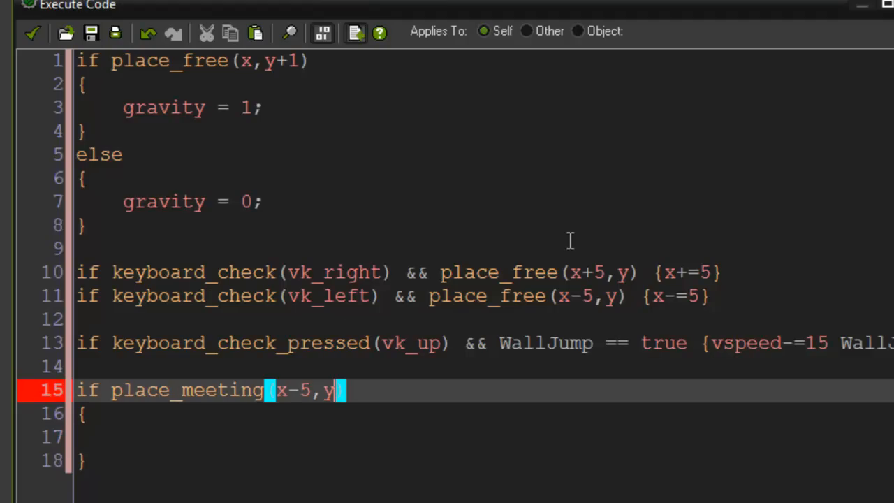
{"action": "type", "text": ",obj_"}
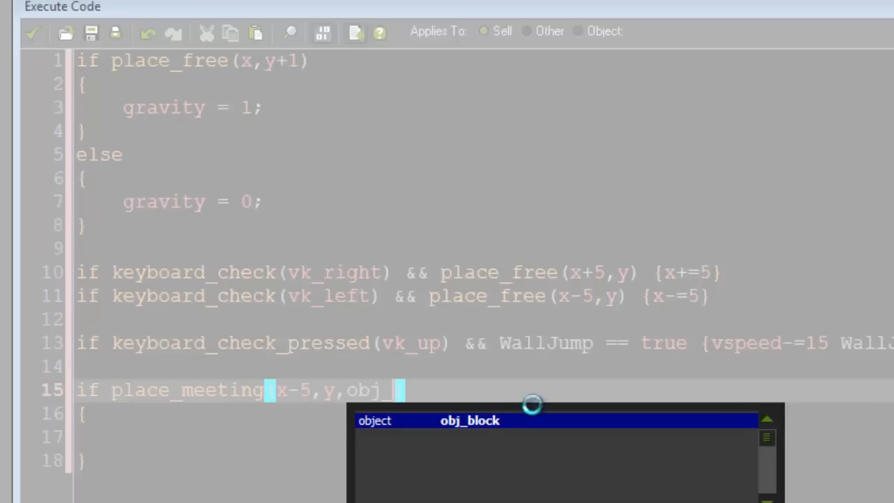
{"action": "mouse_move", "coordinate": [491, 416]}
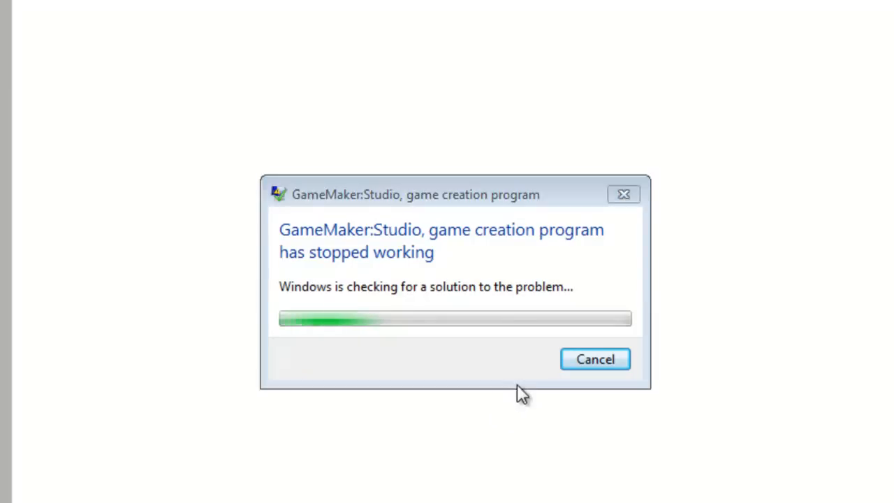
Dismiss the crash report, relaunch GameMaker: Studio and reopen the Tutorial project.
{"action": "left_click", "coordinate": [595, 358]}
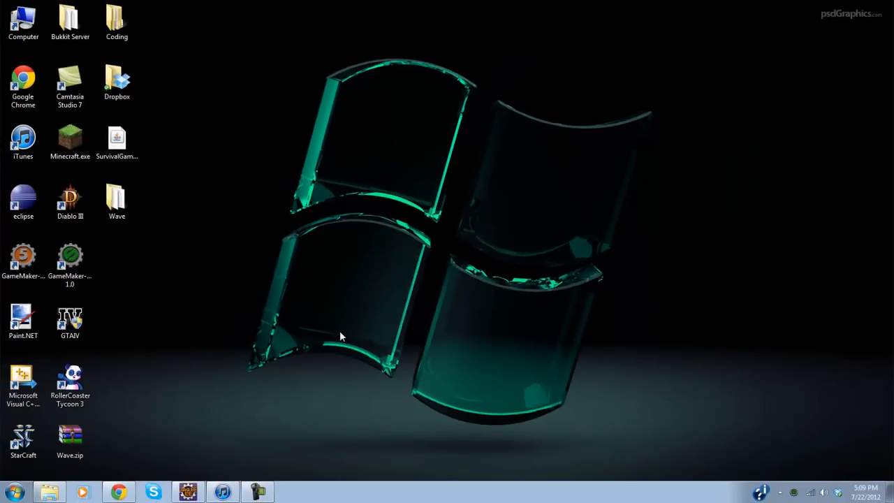
{"action": "mouse_move", "coordinate": [375, 358]}
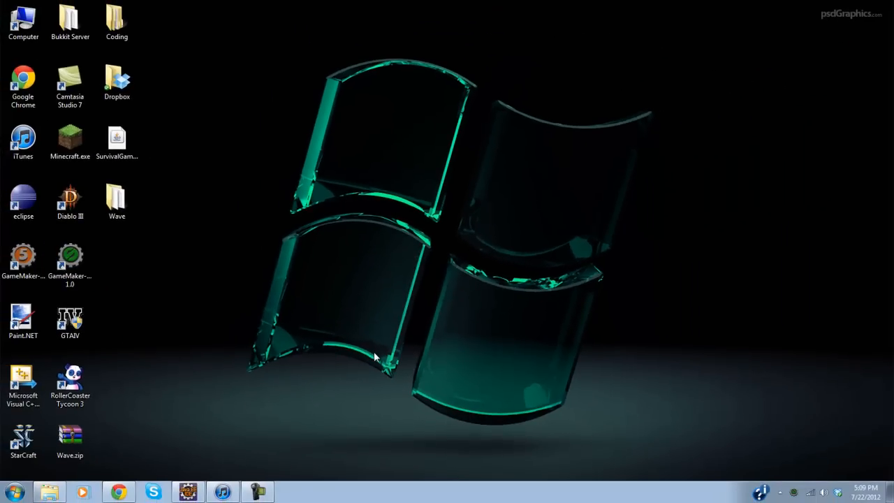
{"action": "double_click", "coordinate": [69, 255]}
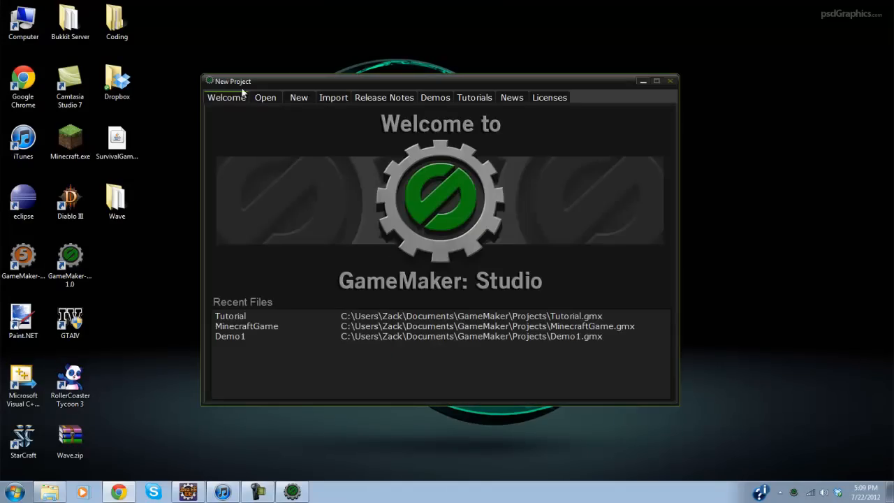
{"action": "left_click", "coordinate": [265, 97]}
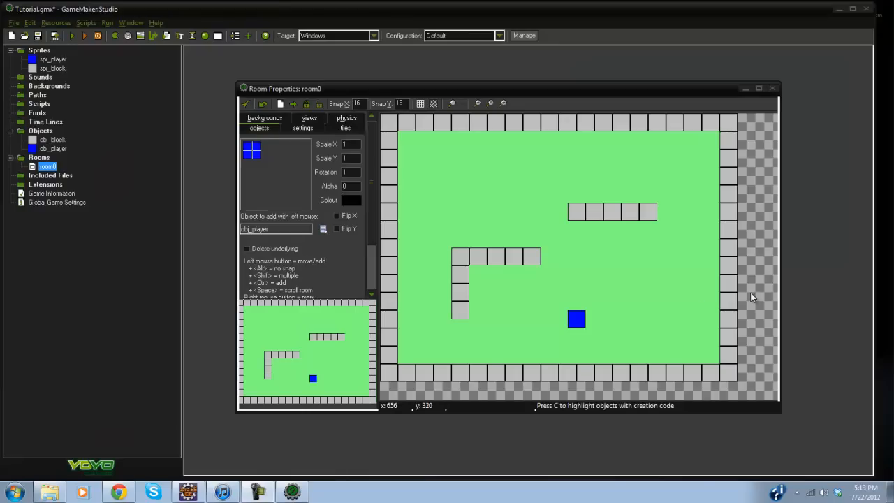
{"action": "mouse_move", "coordinate": [765, 291]}
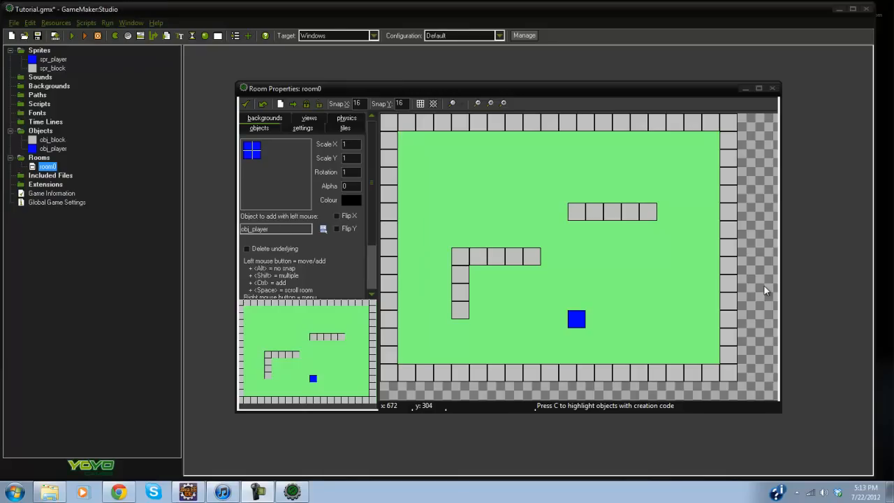
{"action": "mouse_move", "coordinate": [748, 286]}
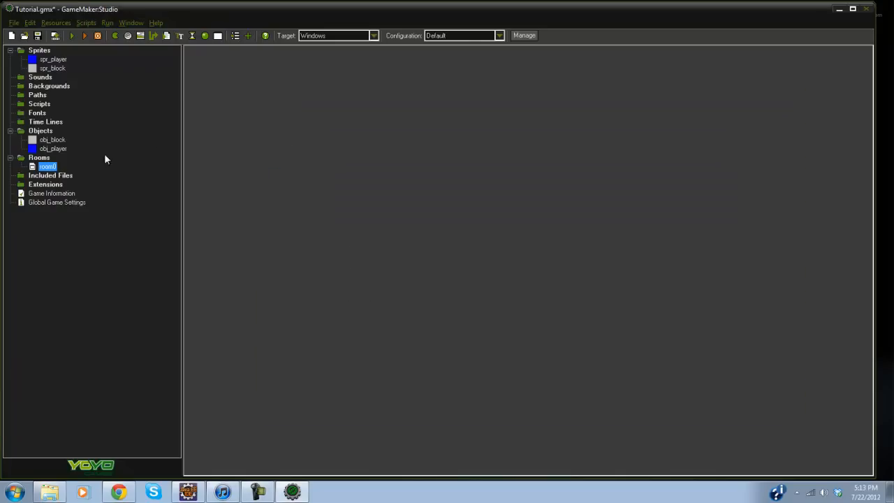
Open obj_player's Step event code and place the cursor below the jump line.
{"action": "double_click", "coordinate": [52, 149]}
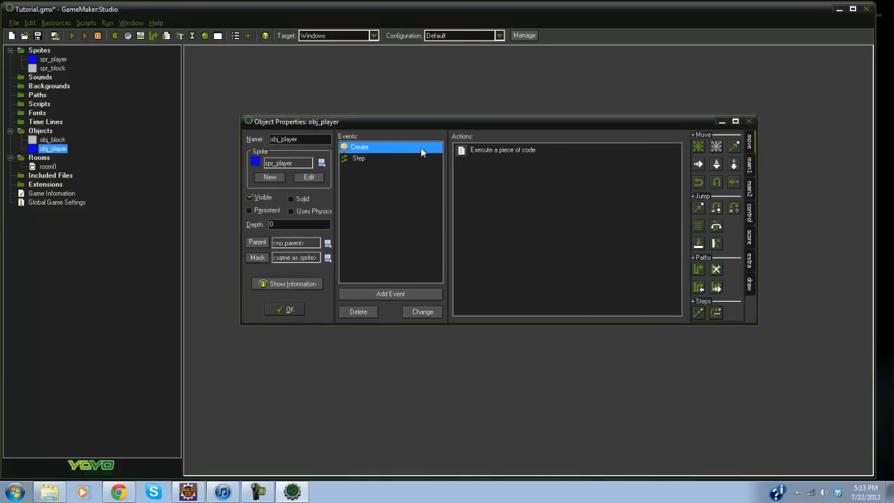
{"action": "double_click", "coordinate": [503, 150]}
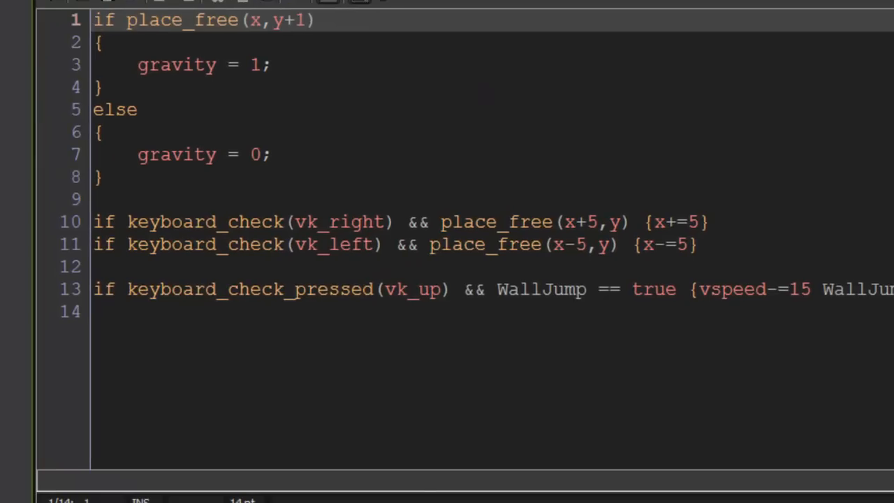
{"action": "left_click", "coordinate": [280, 289]}
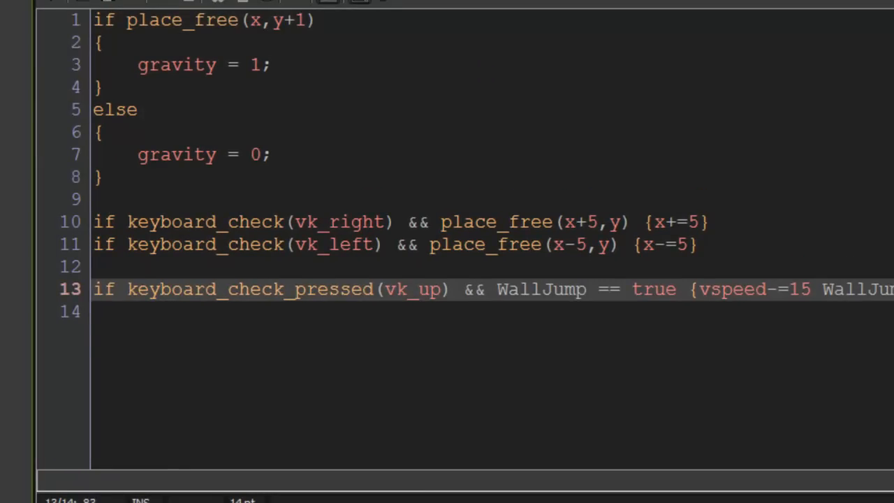
Add if place_meeting(x-5,y,obj_block) { WallJump = true; } to the Step code.
{"action": "type", "text": "if place_"}
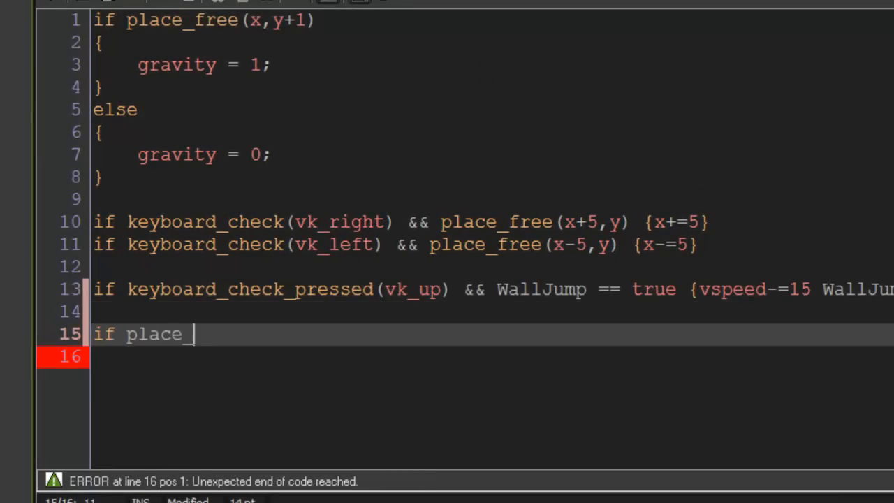
{"action": "type", "text": "meetingh"}
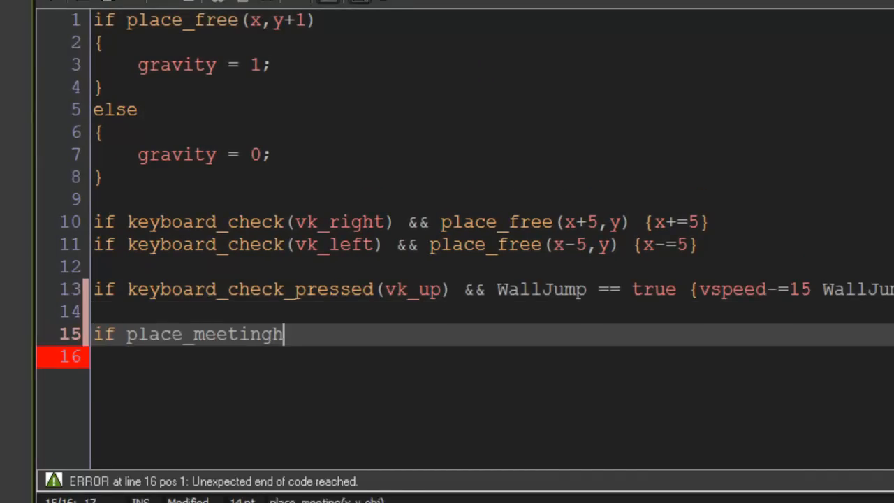
{"action": "type", "text": "(x"}
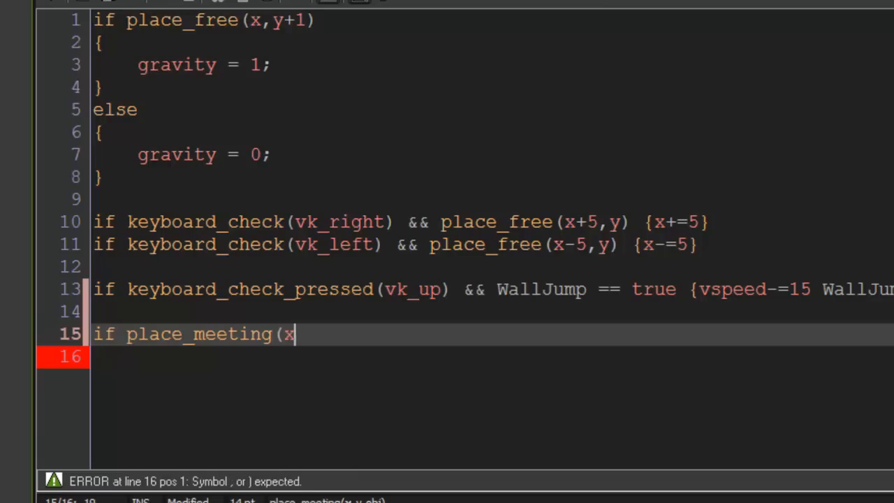
{"action": "type", "text": "-5,y)"}
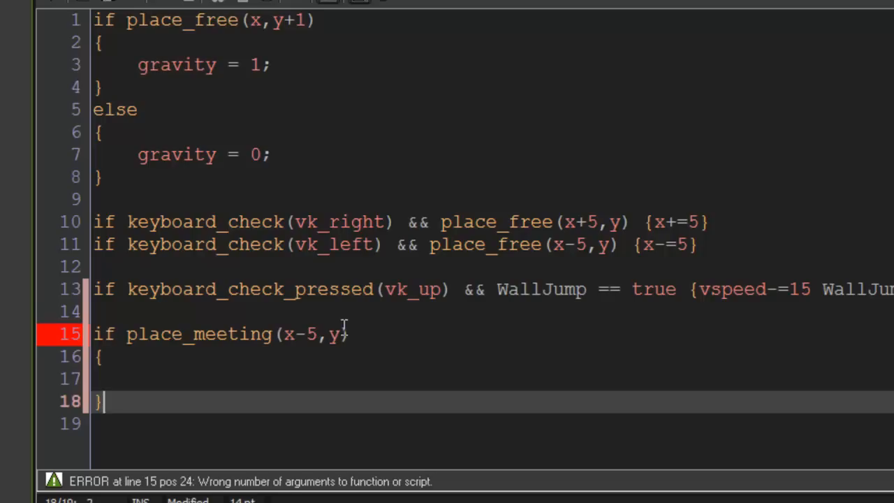
{"action": "type", "text": ",obj_bloc"}
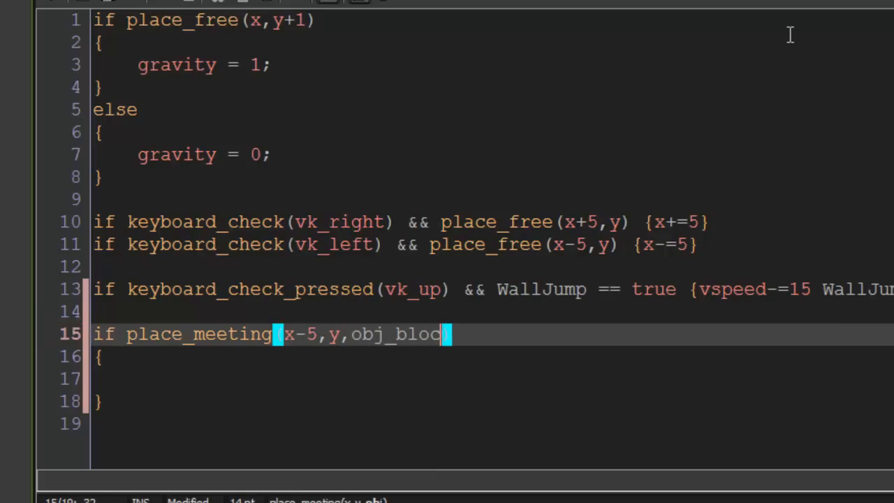
{"action": "type", "text": "k)"}
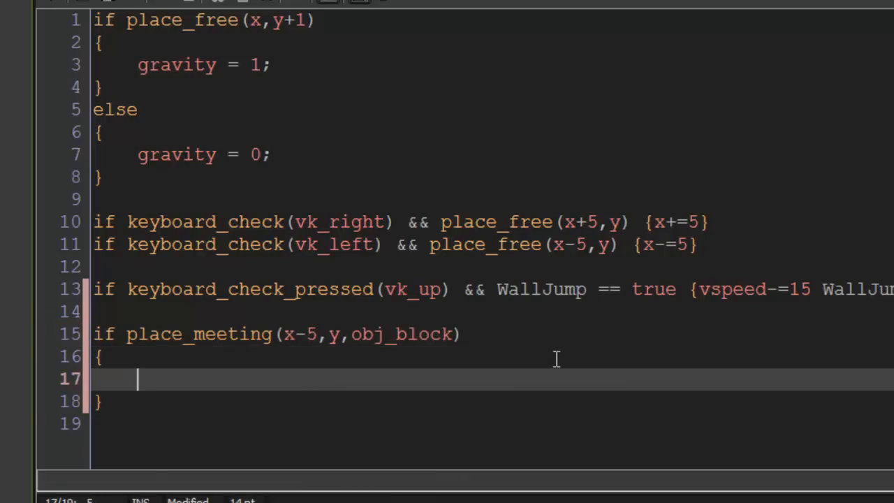
{"action": "type", "text": "WallJump"}
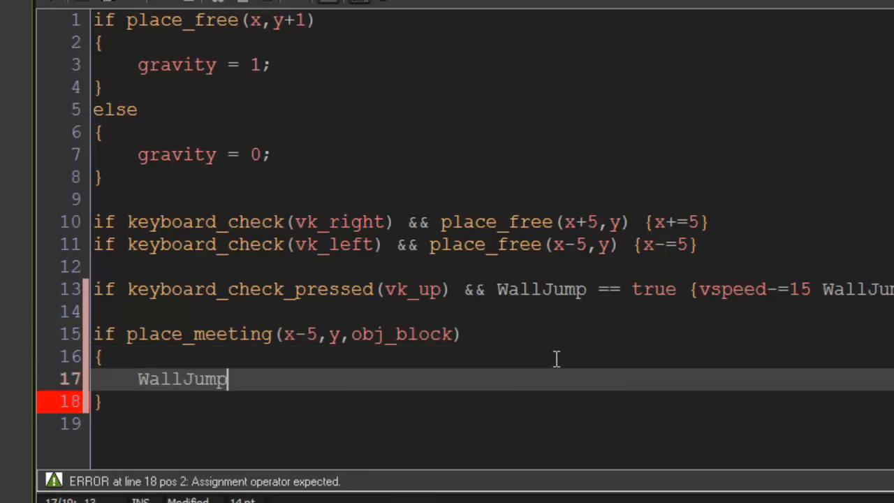
{"action": "type", "text": "= true;"}
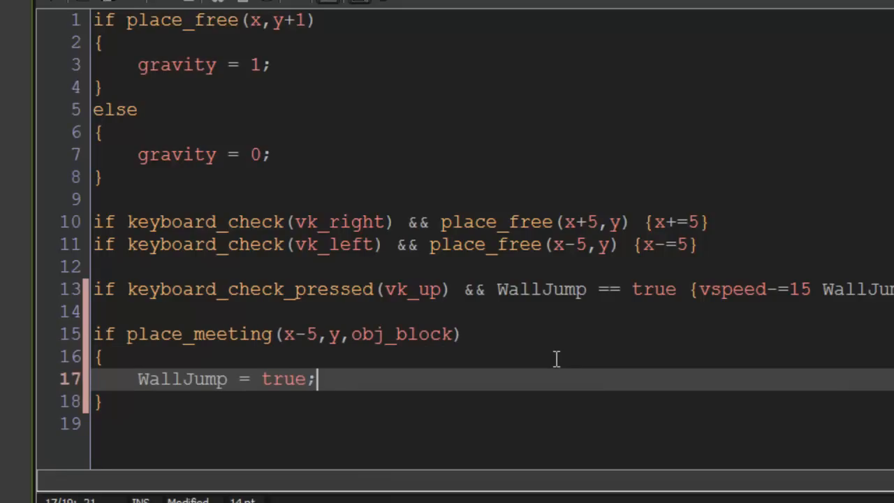
{"action": "left_click", "coordinate": [642, 289]}
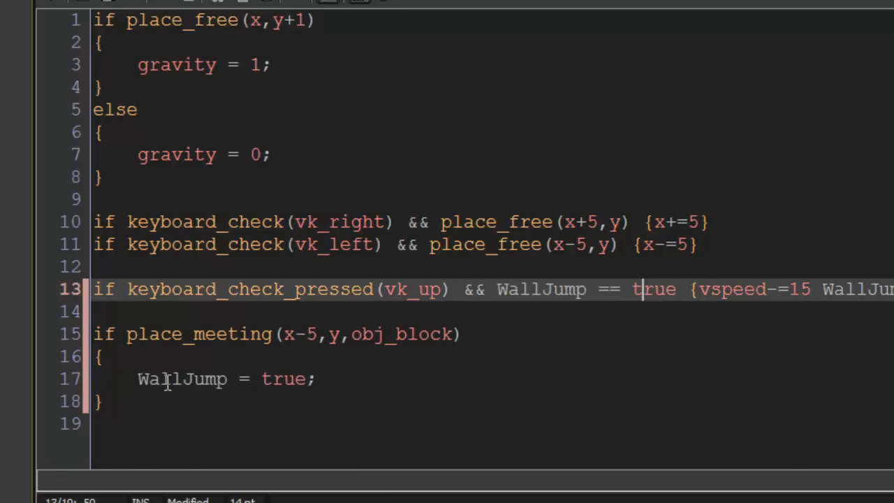
{"action": "left_click", "coordinate": [102, 401]}
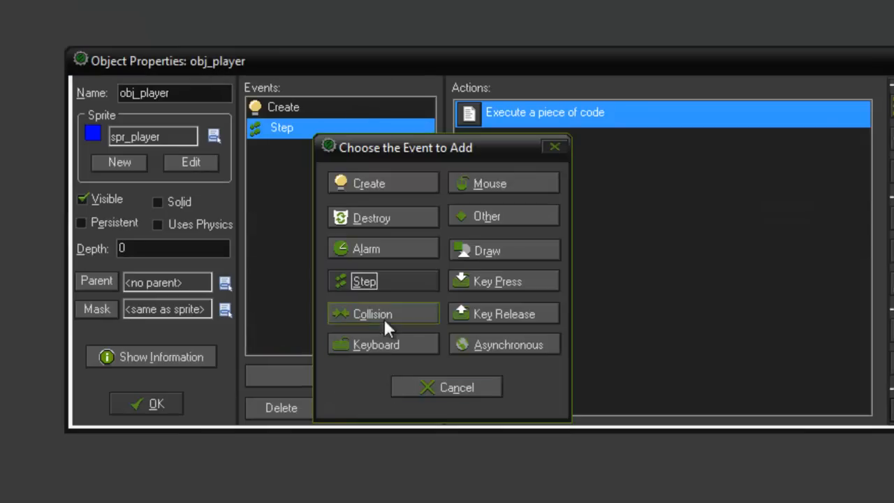
Add a Collision event with obj_block to obj_player.
{"action": "left_click", "coordinate": [383, 313]}
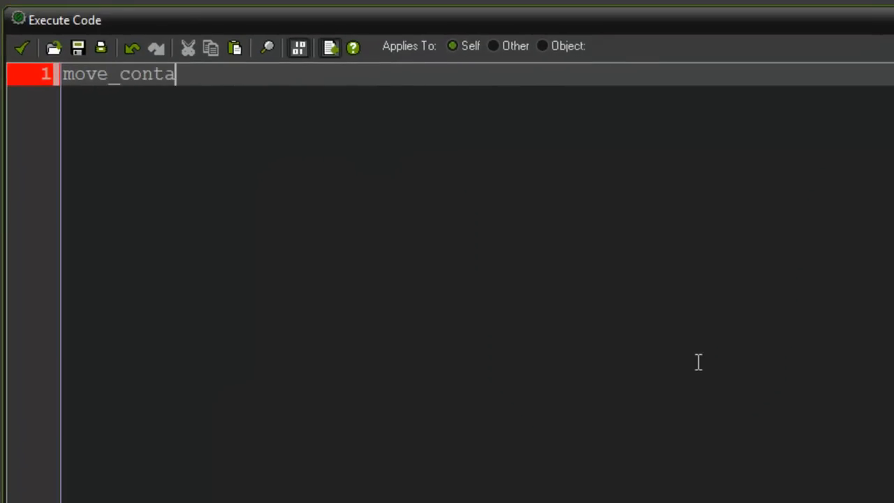
Enter move_contact_solid(direction,12); vspeed = 0; WallJump = true; and save the code.
{"action": "type", "text": "ct_sol"}
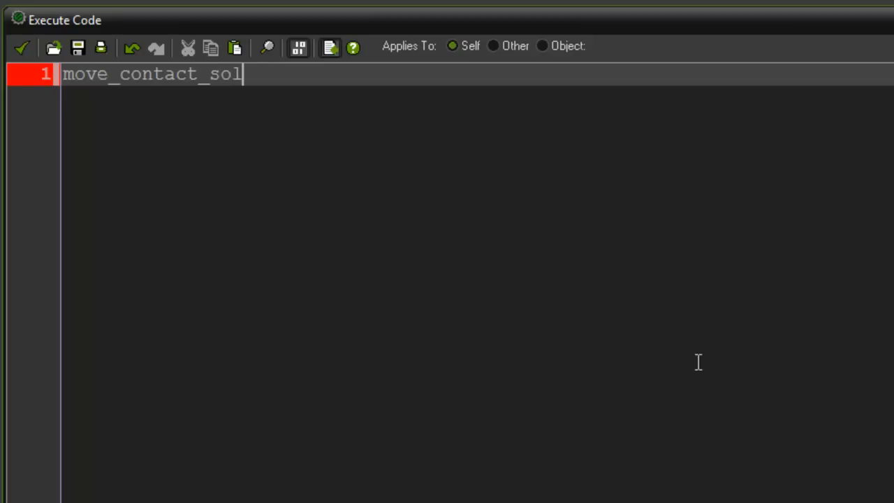
{"action": "type", "text": "id(d"}
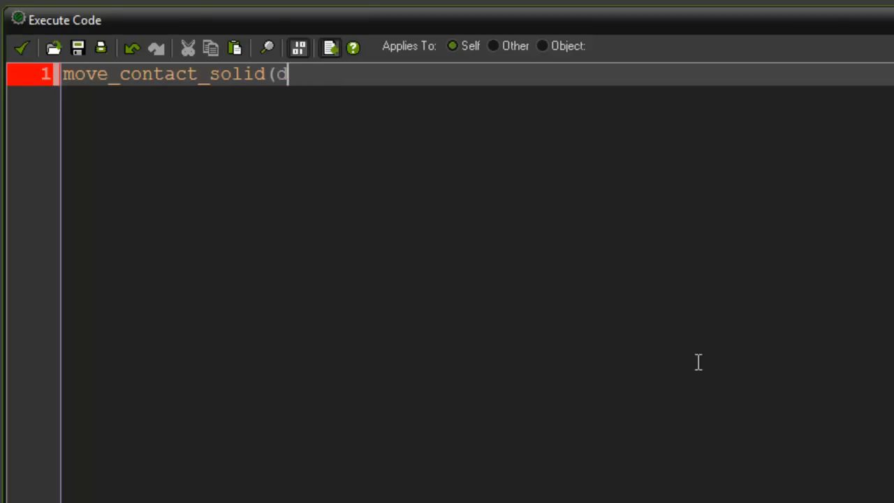
{"action": "type", "text": "irection,12) ("}
{"action": "type", "text": "vspeed = 0;"}
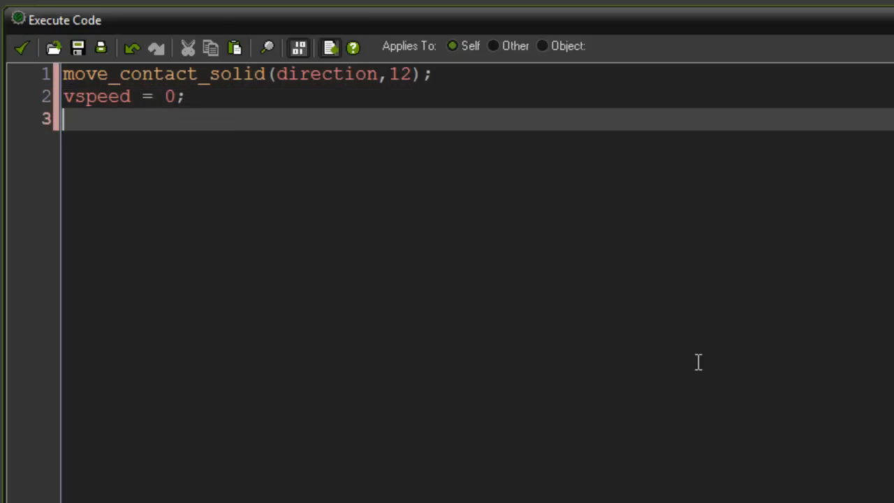
{"action": "type", "text": "WallJump"}
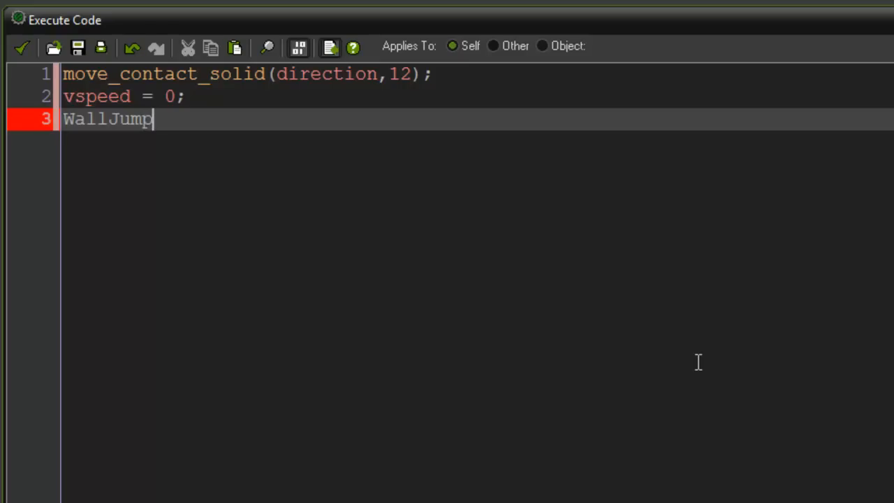
{"action": "type", "text": "= true;"}
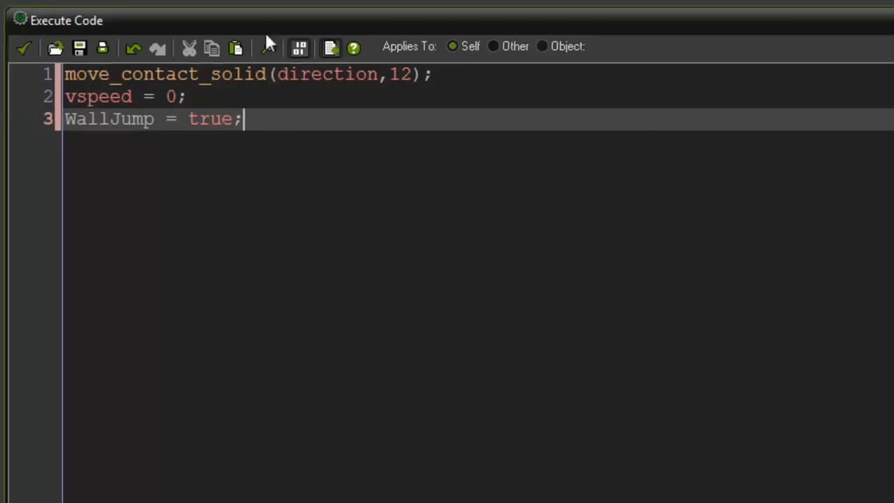
{"action": "left_click", "coordinate": [23, 48]}
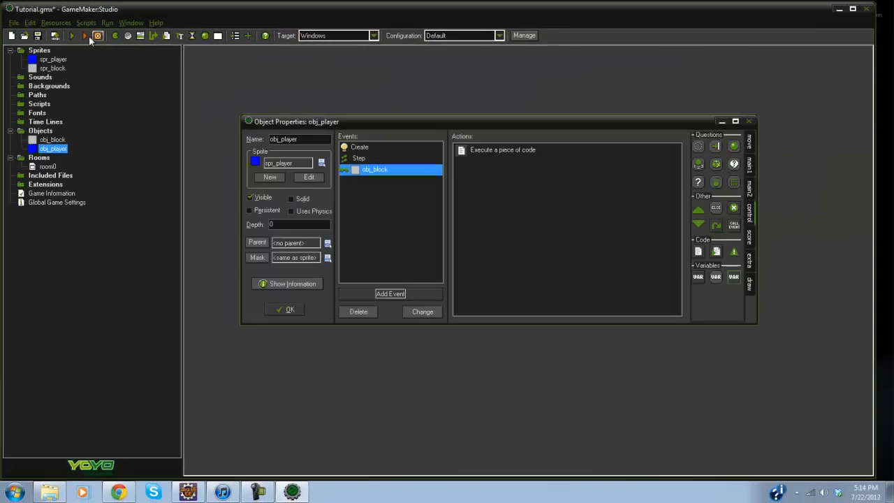
Run the game again to show the blue player among the grey blocks.
{"action": "left_click", "coordinate": [72, 36]}
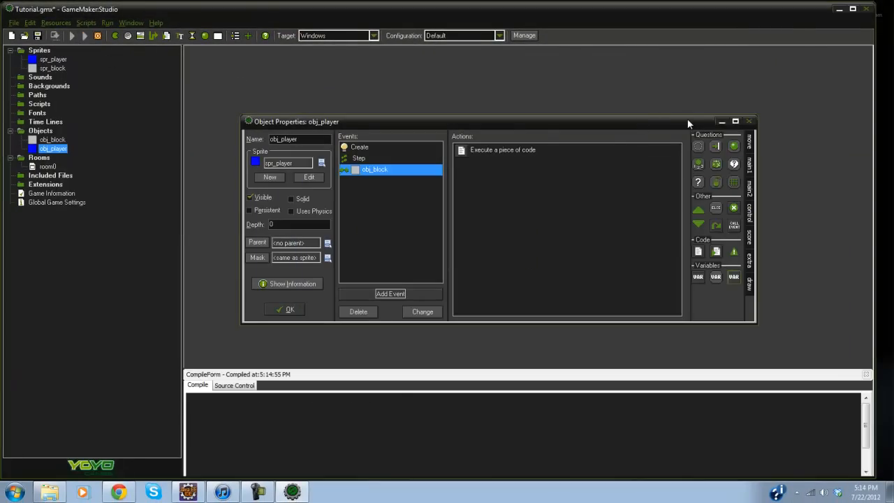
{"action": "left_click", "coordinate": [72, 36]}
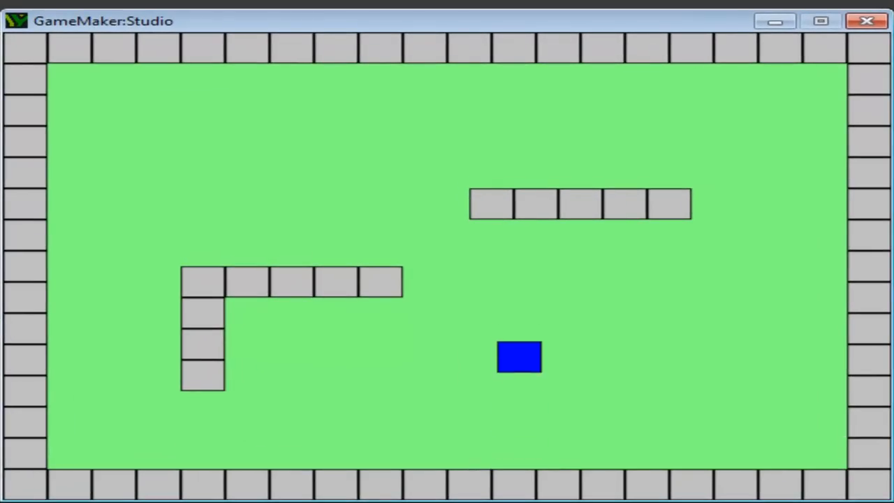